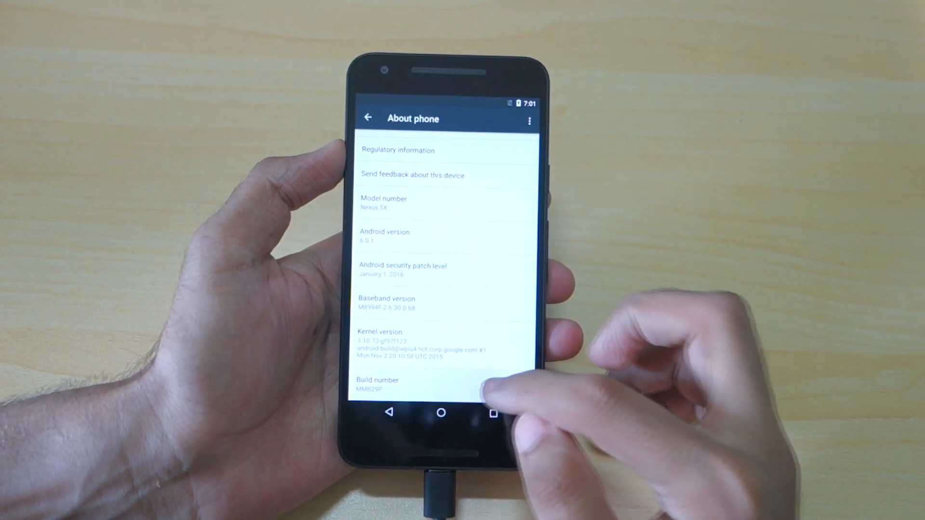
# Enable developer mode by tapping Build number until 'You are now a developer!' appears.
pyautogui.click(376, 385)
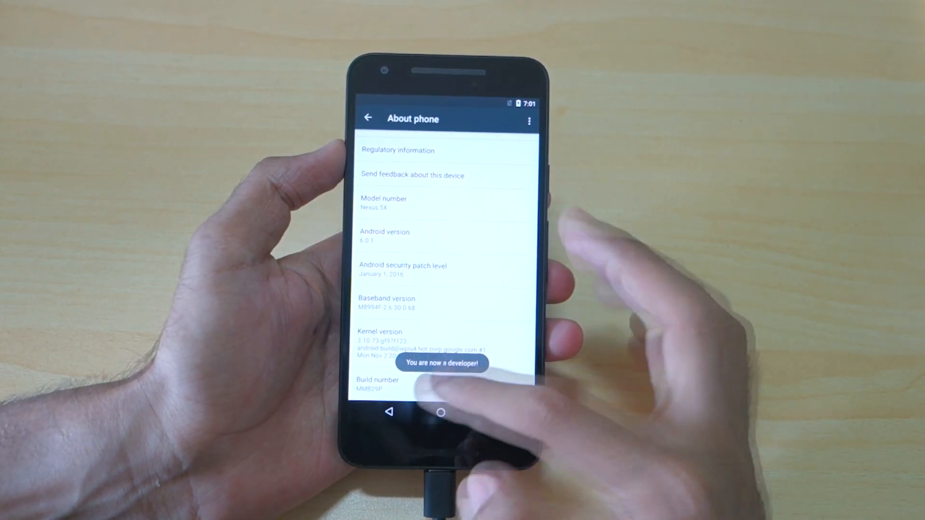
pyautogui.click(368, 119)
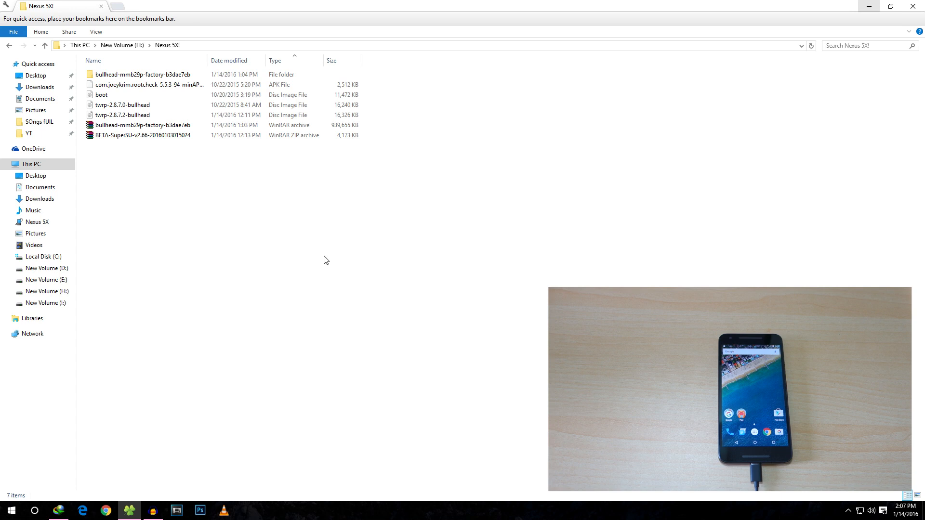
pyautogui.moveTo(330, 260)
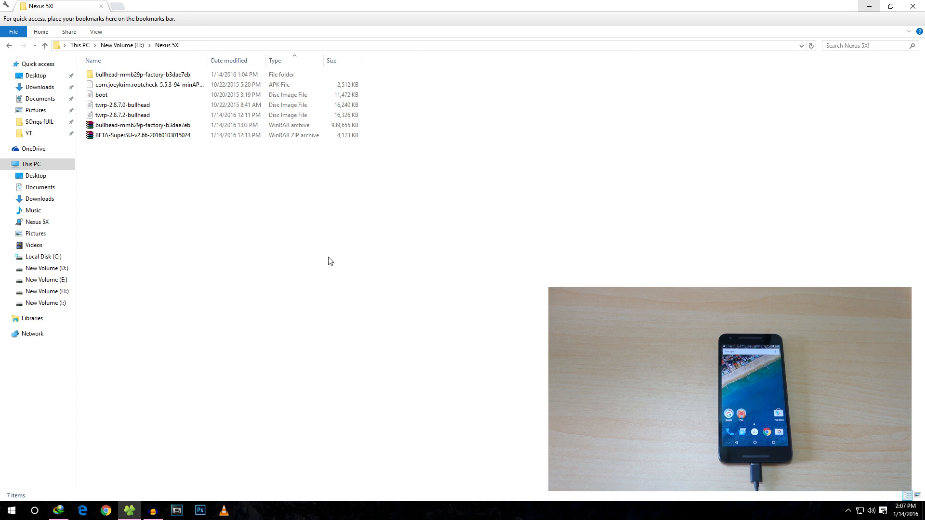
pyautogui.moveTo(276, 299)
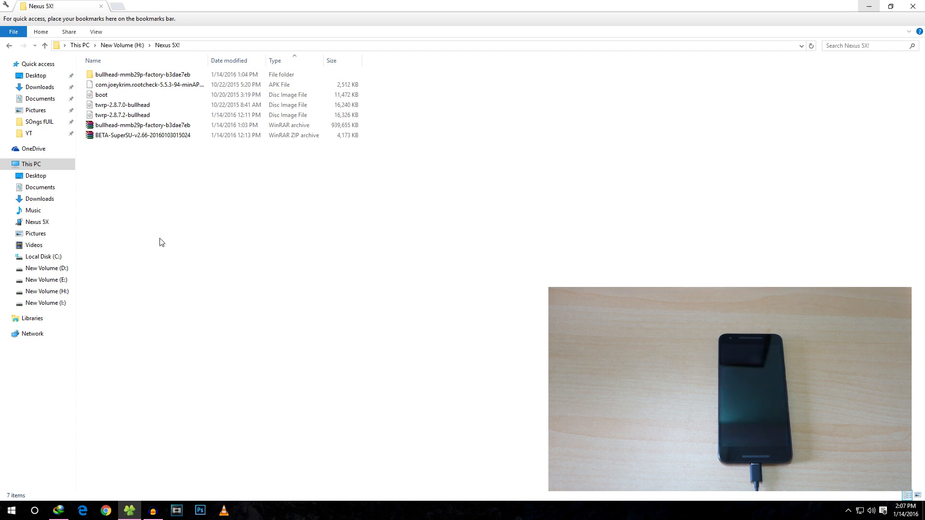
pyautogui.moveTo(200, 268)
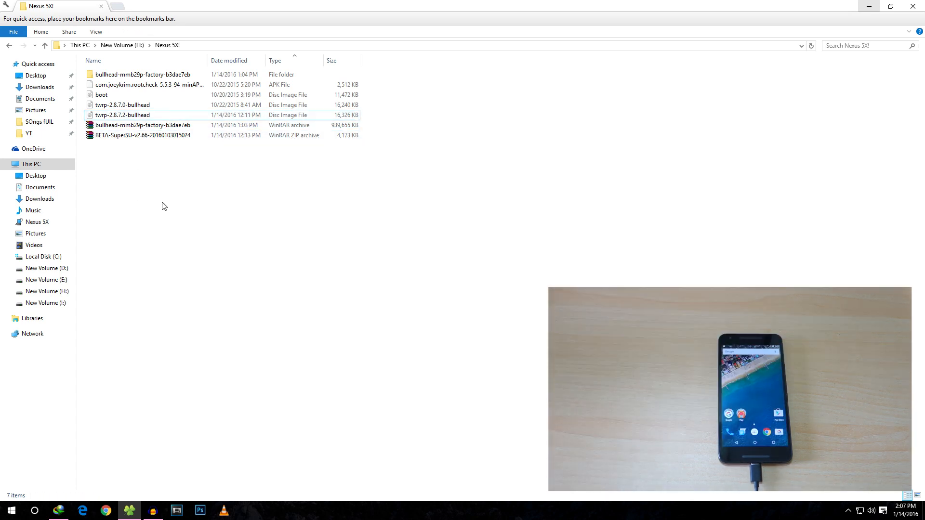
pyautogui.moveTo(191, 210)
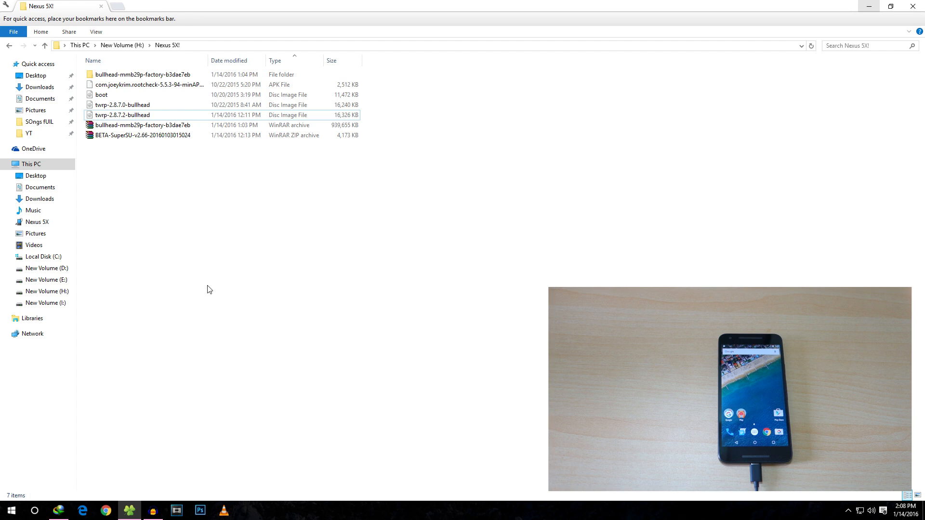
pyautogui.moveTo(231, 315)
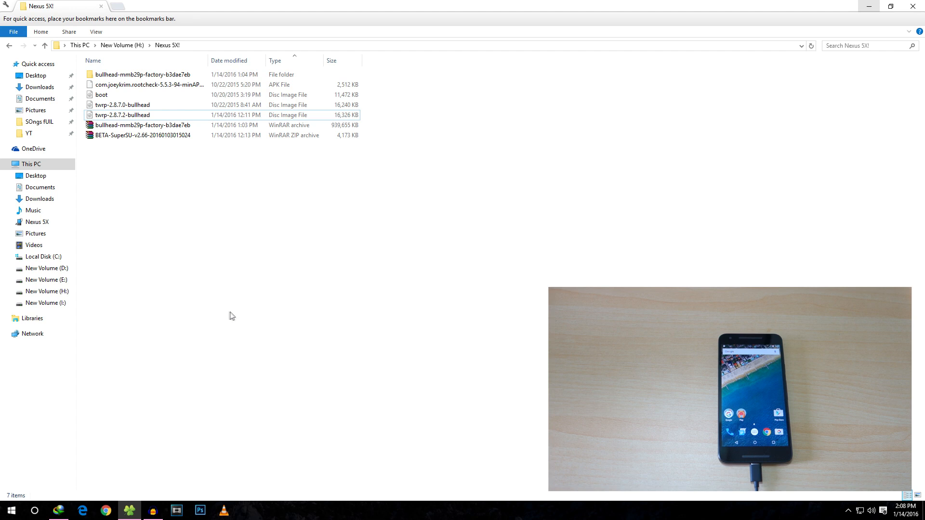
pyautogui.moveTo(204, 278)
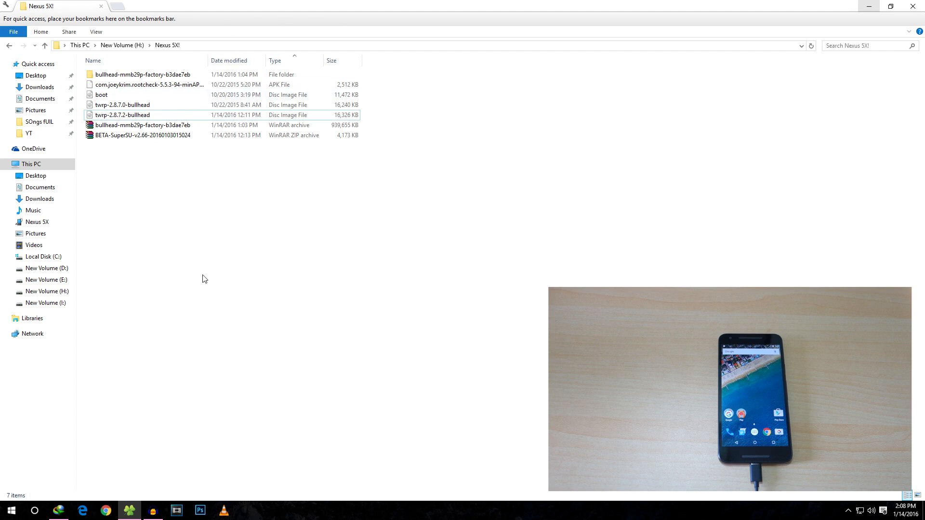
pyautogui.moveTo(216, 275)
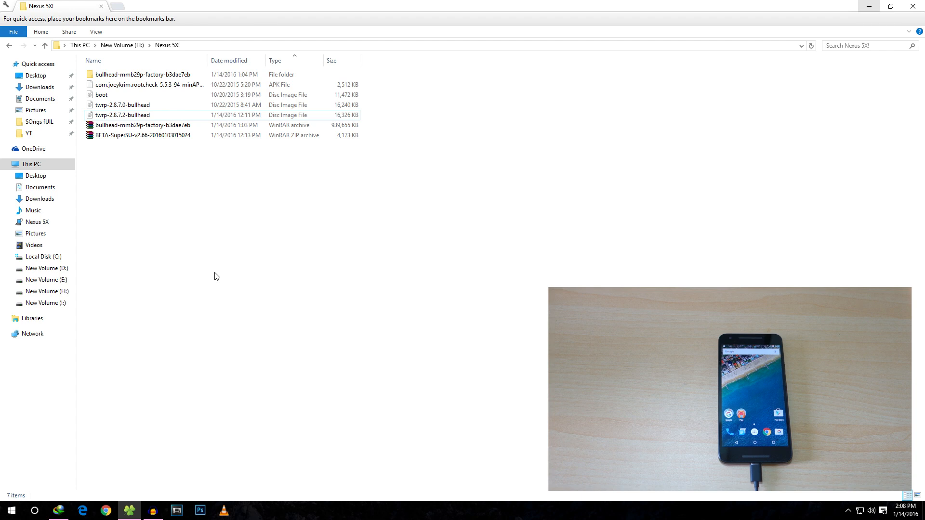
pyautogui.moveTo(264, 355)
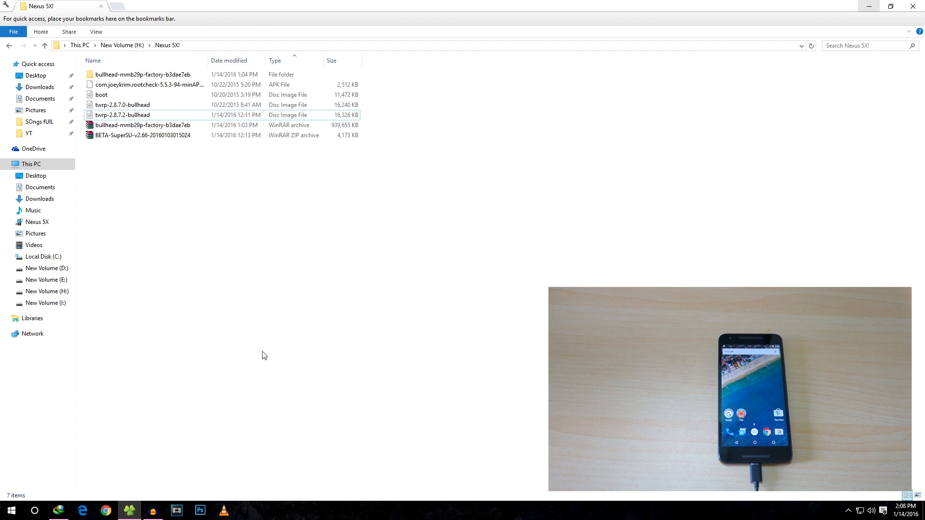
pyautogui.moveTo(241, 302)
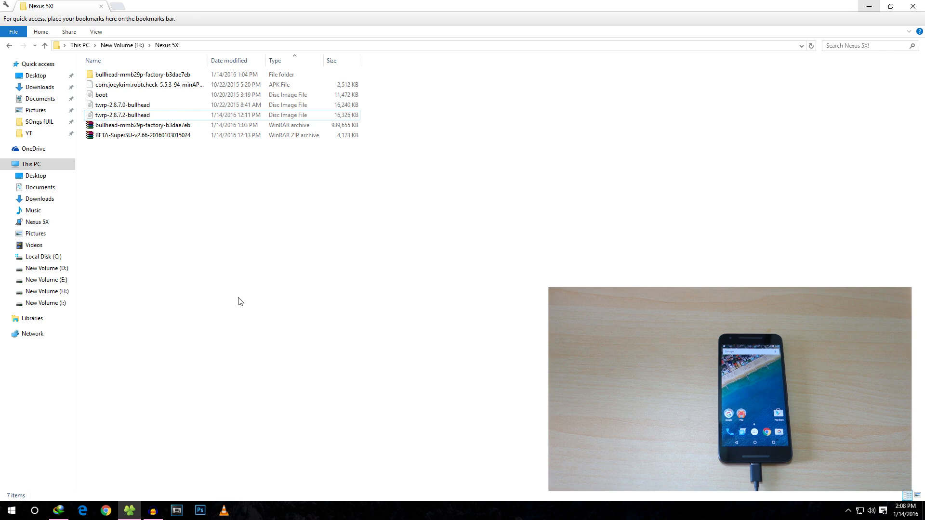
# From a command window in the Nexus 5X folder, run 'adb devices' and 'adb reboot bootloader'.
pyautogui.rightClick(241, 300)
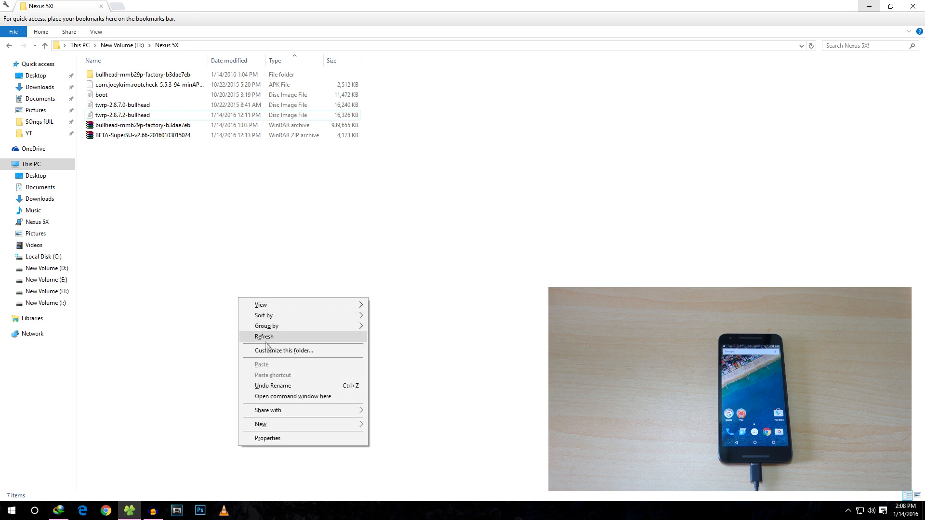
pyautogui.moveTo(290, 408)
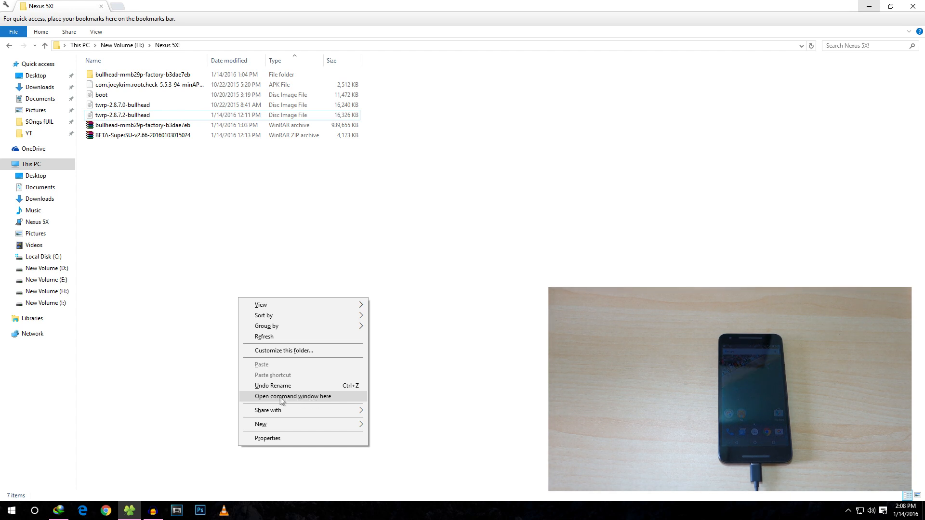
pyautogui.click(293, 396)
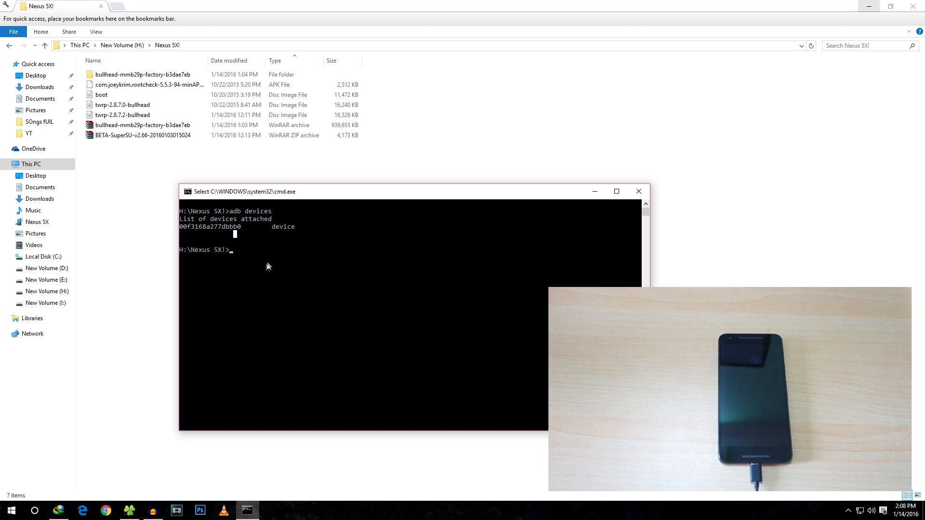
pyautogui.write('adb reboo')
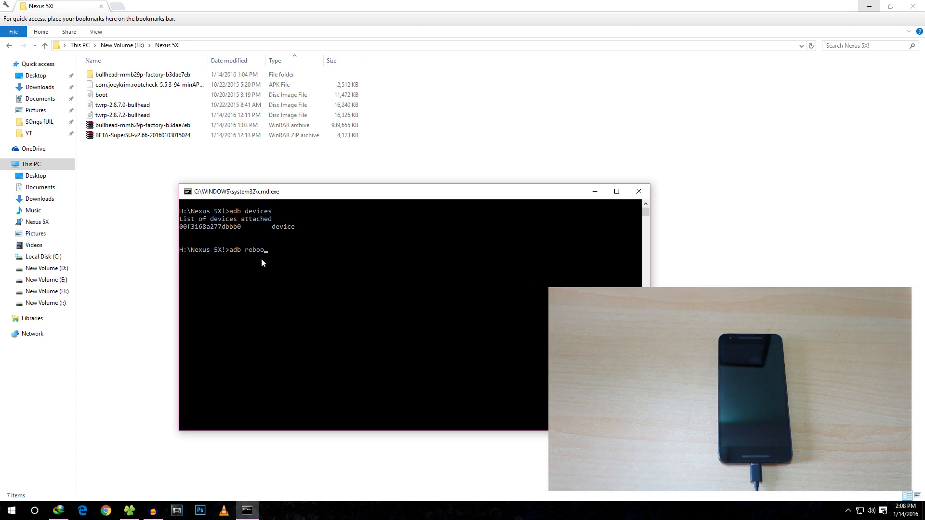
pyautogui.write('t bootloader')
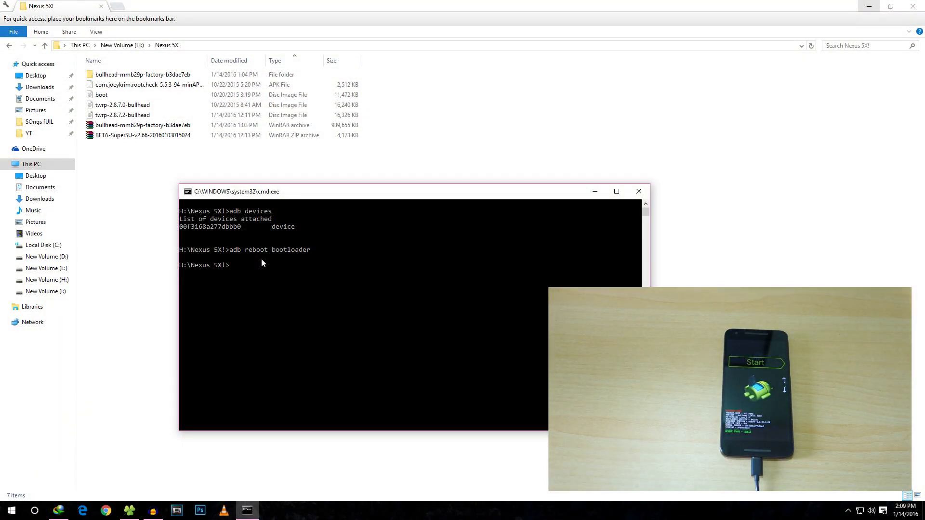
# Unlock the bootloader with fastboot, then issue 'fastboot boot twrp-2.8.7.2-bullhead.img'.
pyautogui.write('fast')
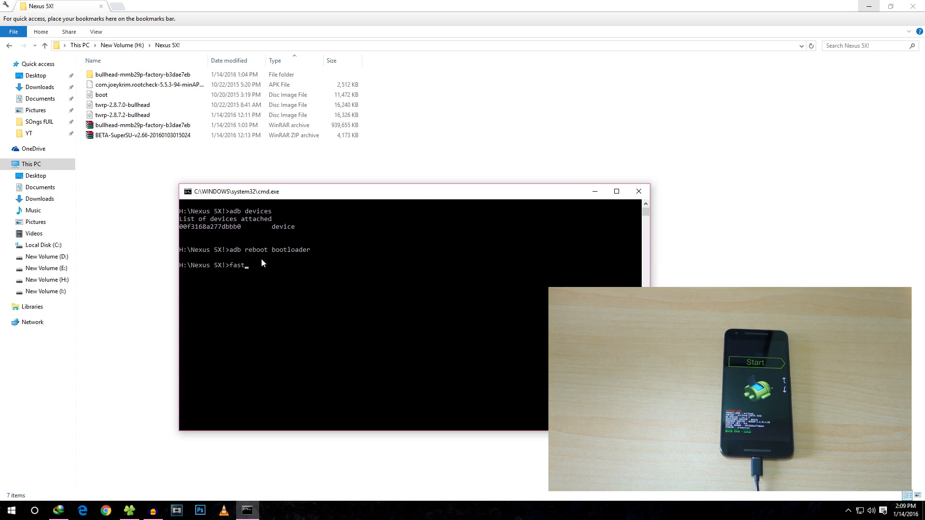
pyautogui.write('boot')
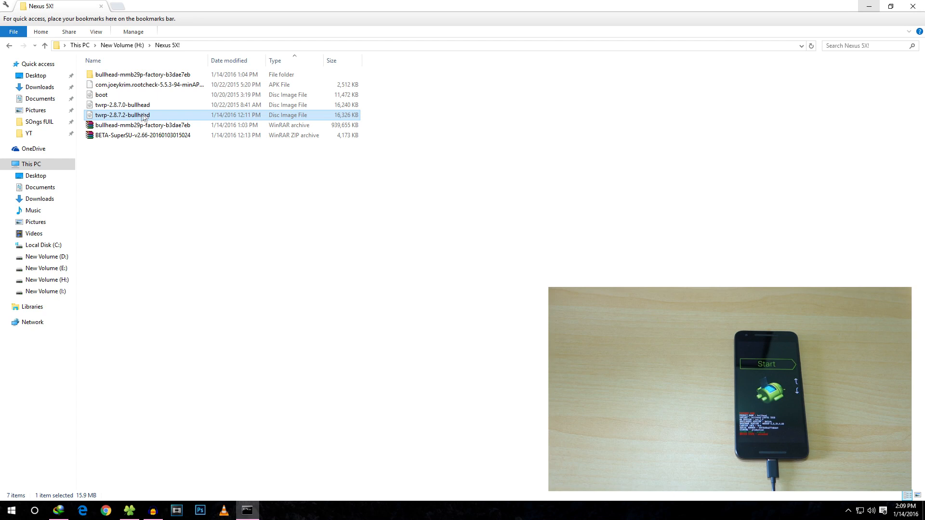
pyautogui.moveTo(156, 117)
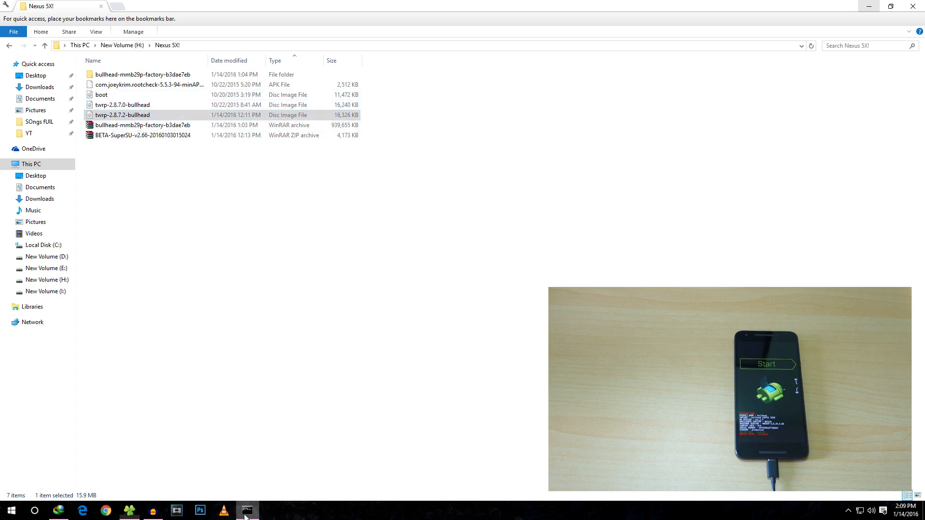
pyautogui.click(247, 510)
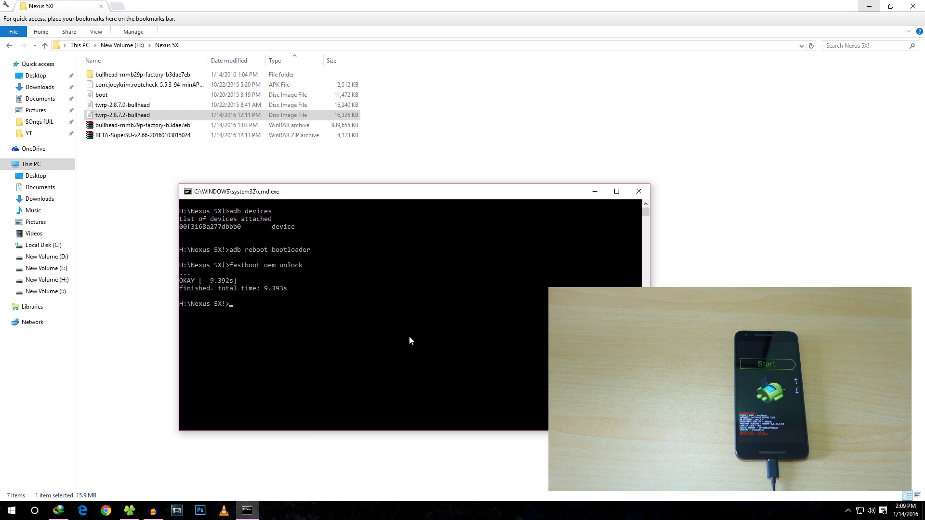
pyautogui.write('fastboot boot')
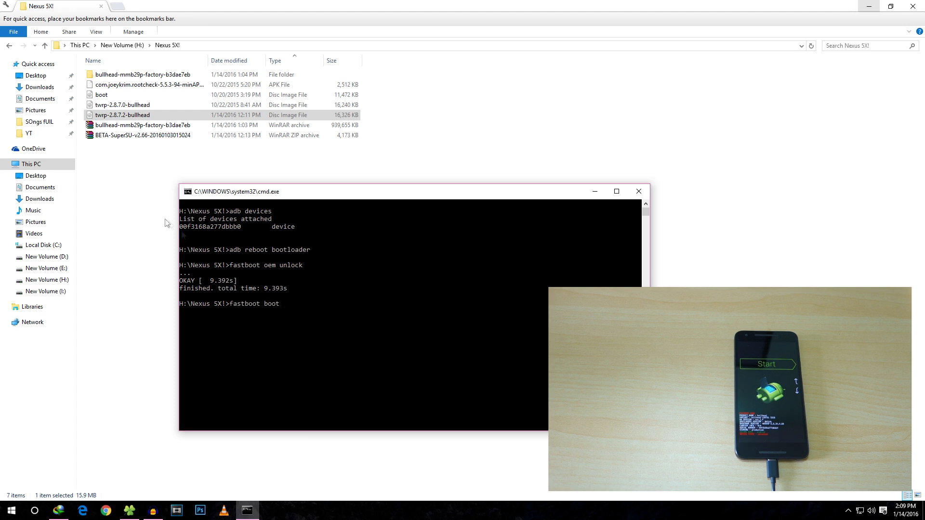
pyautogui.write('twrp-2.8.7.2-bullhead.im')
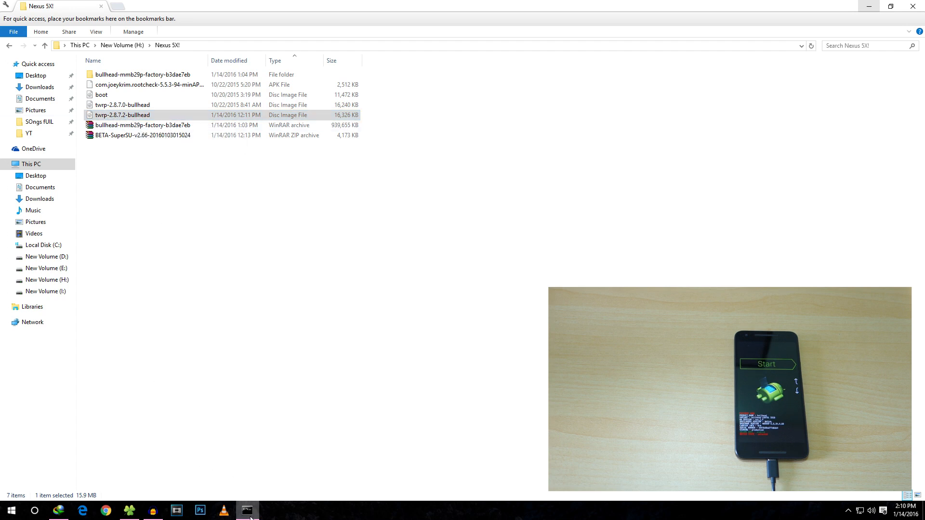
# In TWRP go through Advanced to ADB Sideload and start sideload mode.
pyautogui.click(247, 511)
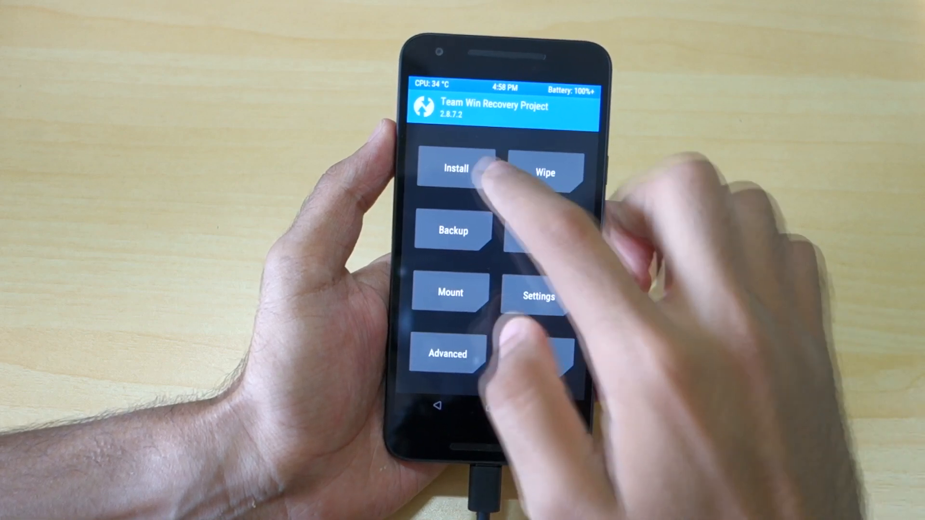
pyautogui.click(455, 170)
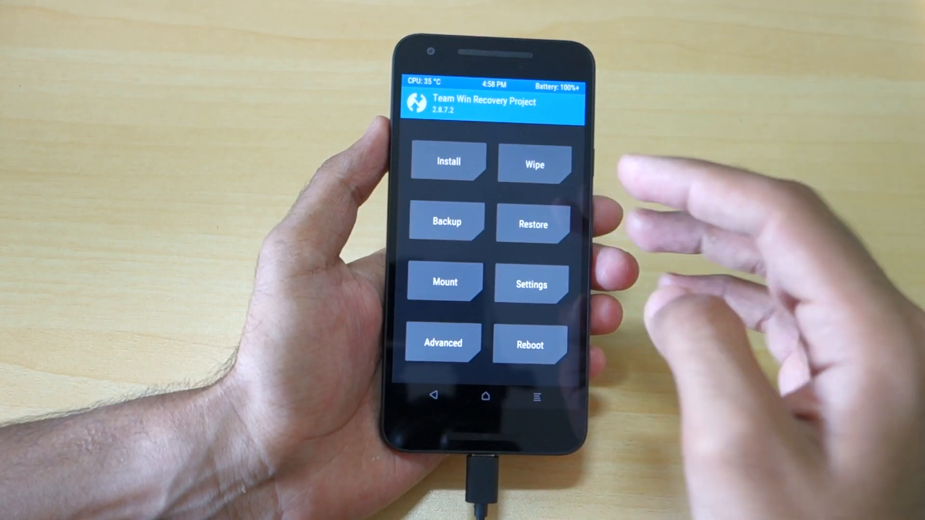
pyautogui.click(448, 162)
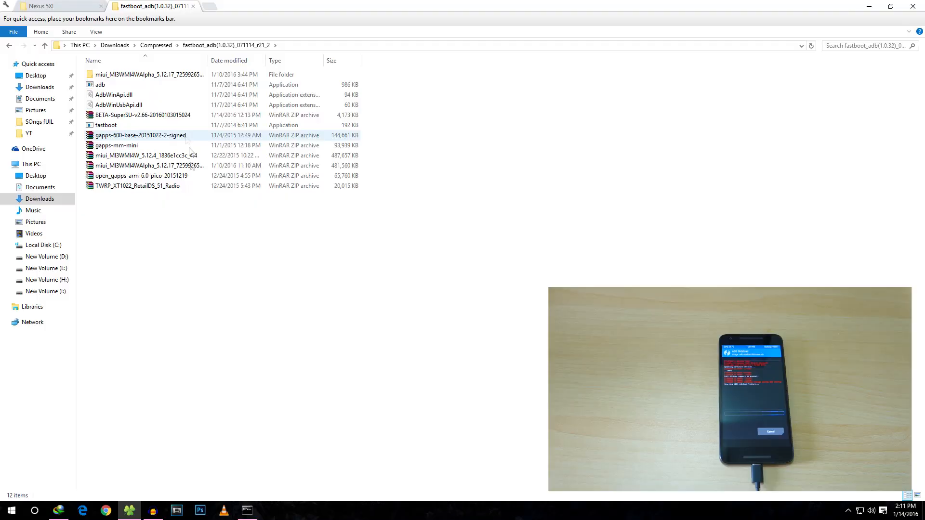
# Copy BETA-SuperSU-v2.66-20160103015024.zip into the fastboot_adb folder, replacing the existing file.
pyautogui.click(124, 186)
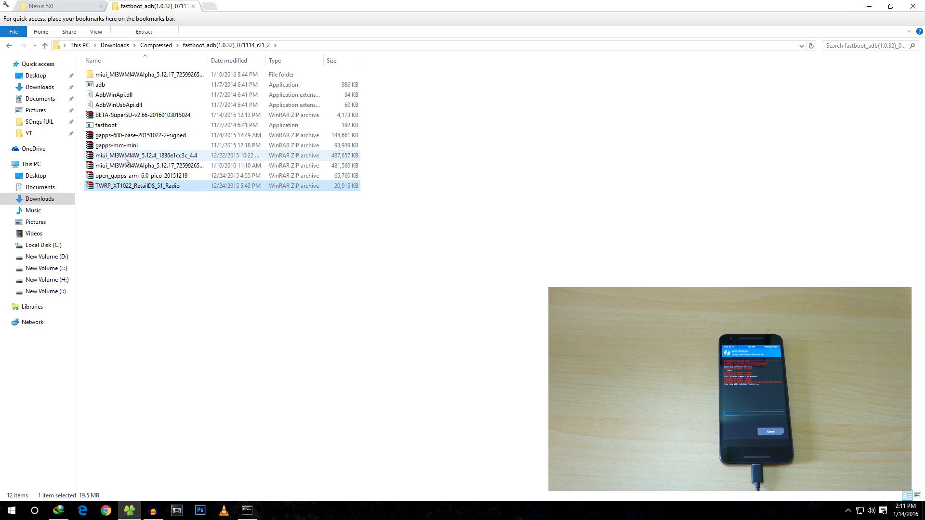
pyautogui.click(140, 115)
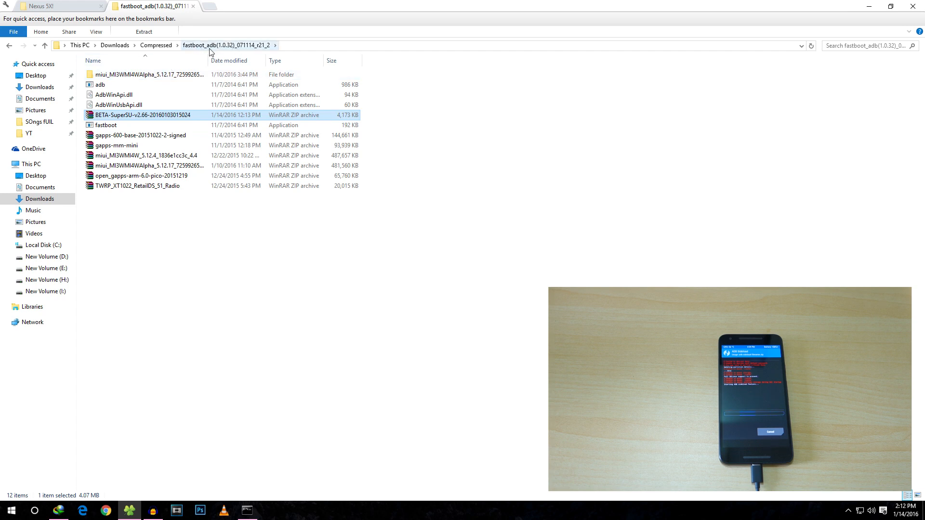
pyautogui.moveTo(228, 62)
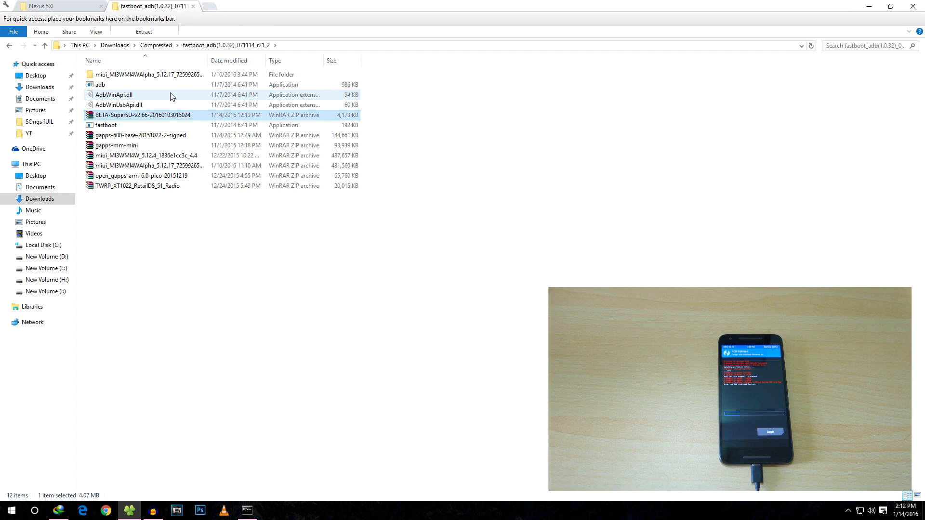
pyautogui.moveTo(127, 131)
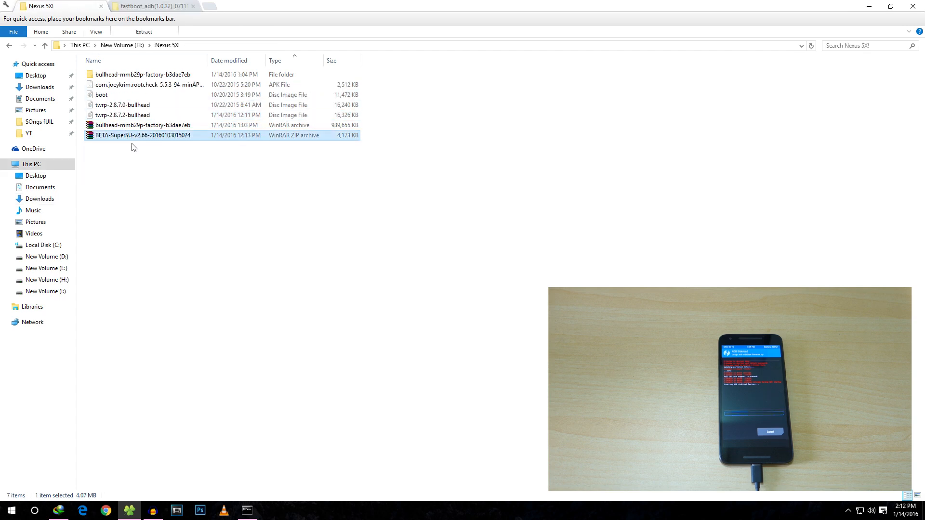
pyautogui.rightClick(140, 135)
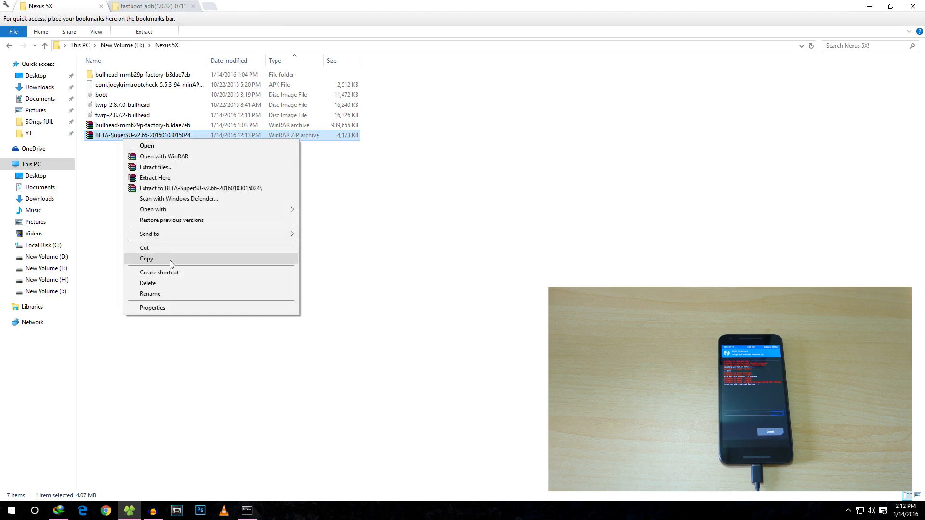
pyautogui.click(126, 7)
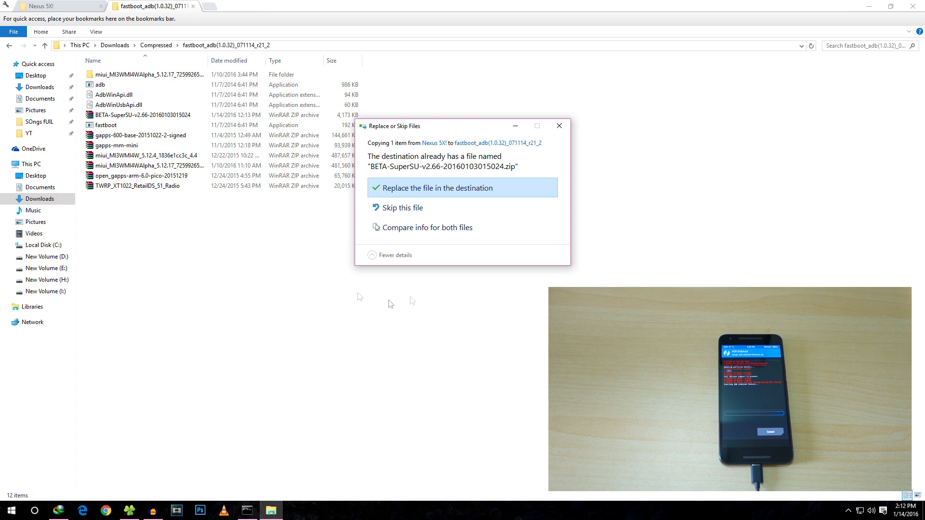
pyautogui.click(435, 187)
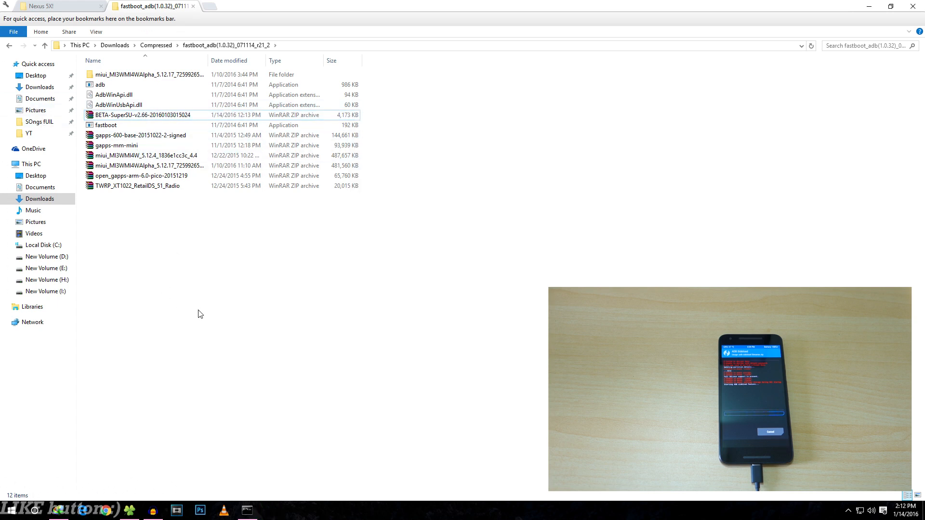
# From a command window in fastboot_adb, run 'adb sideload BETA-SuperSU-v2.66-20160103015024.zip'.
pyautogui.rightClick(200, 313)
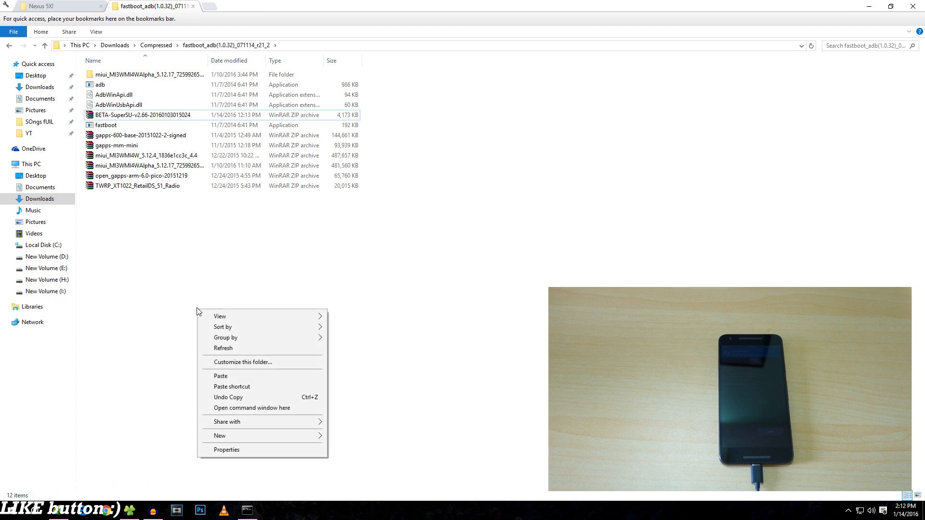
pyautogui.moveTo(271, 400)
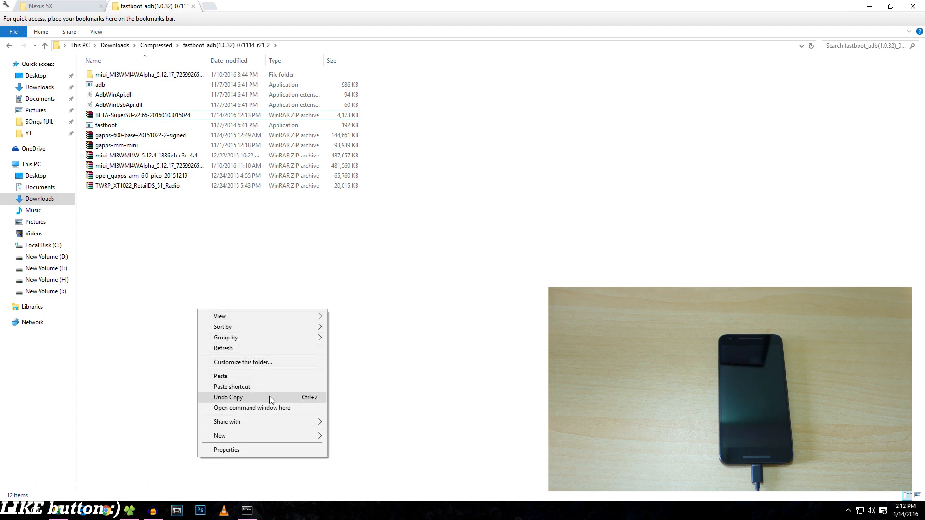
pyautogui.moveTo(249, 408)
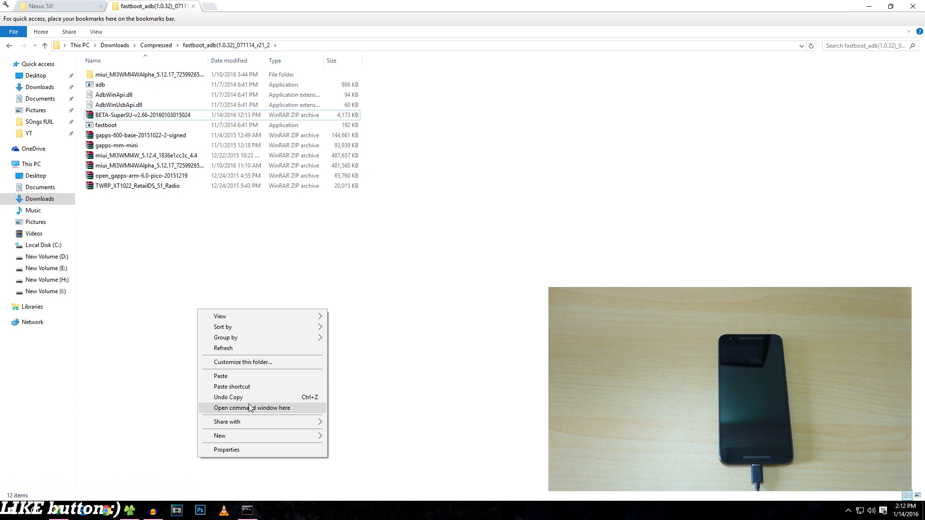
pyautogui.click(252, 407)
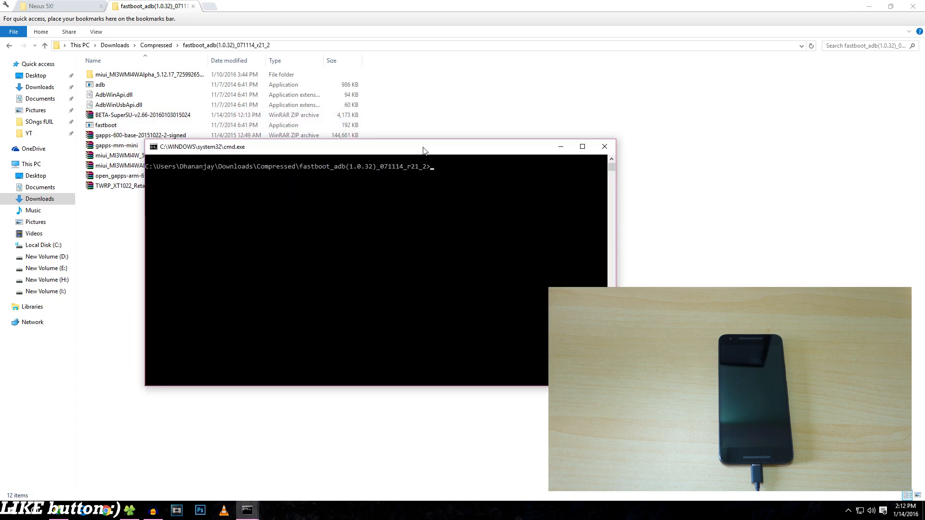
pyautogui.write('adb sid')
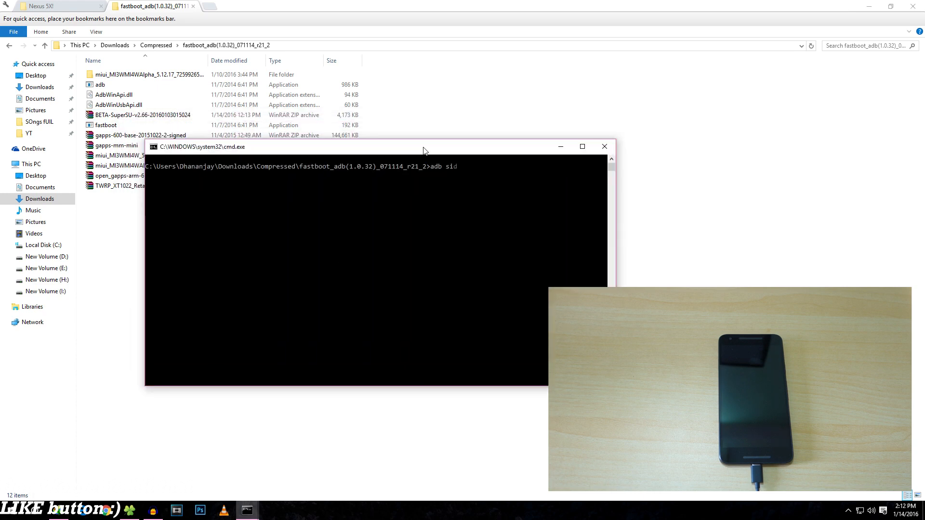
pyautogui.write('eload')
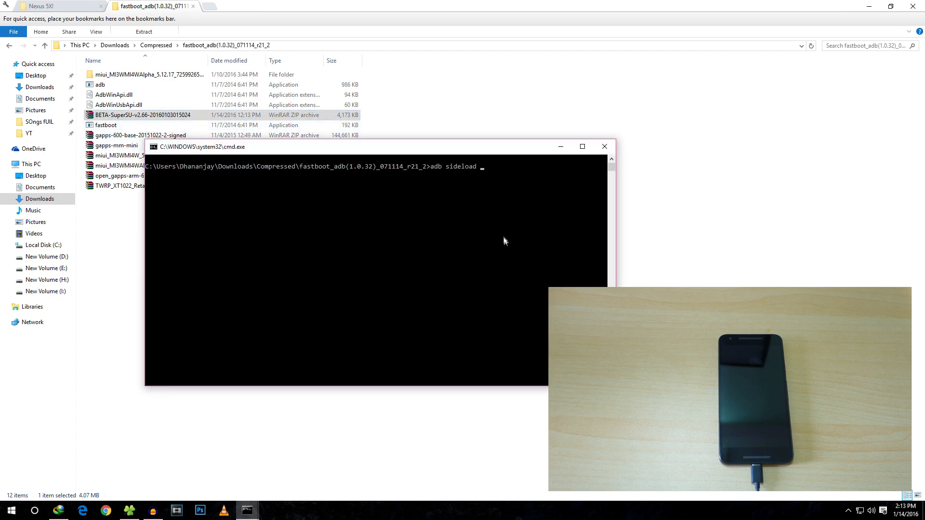
pyautogui.write('BETA-SuperSU-v2.66-20160103015024')
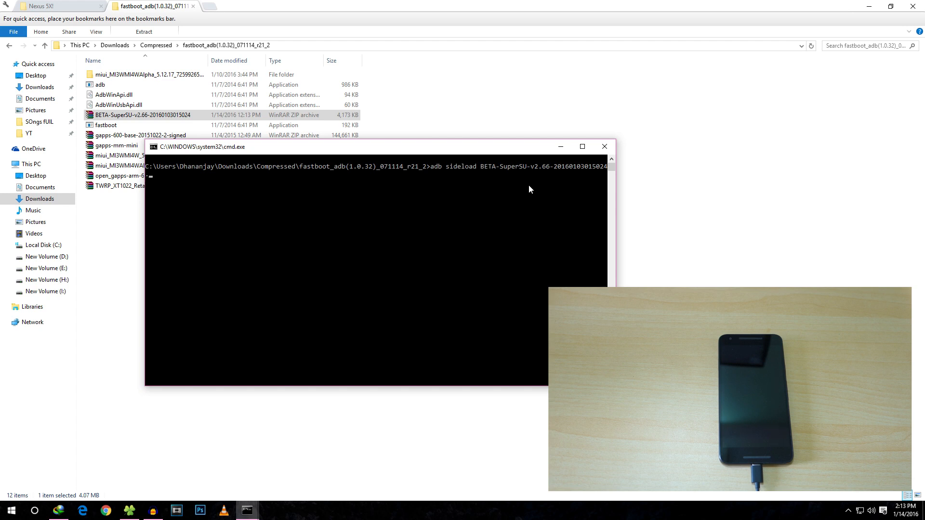
pyautogui.write('.zip')
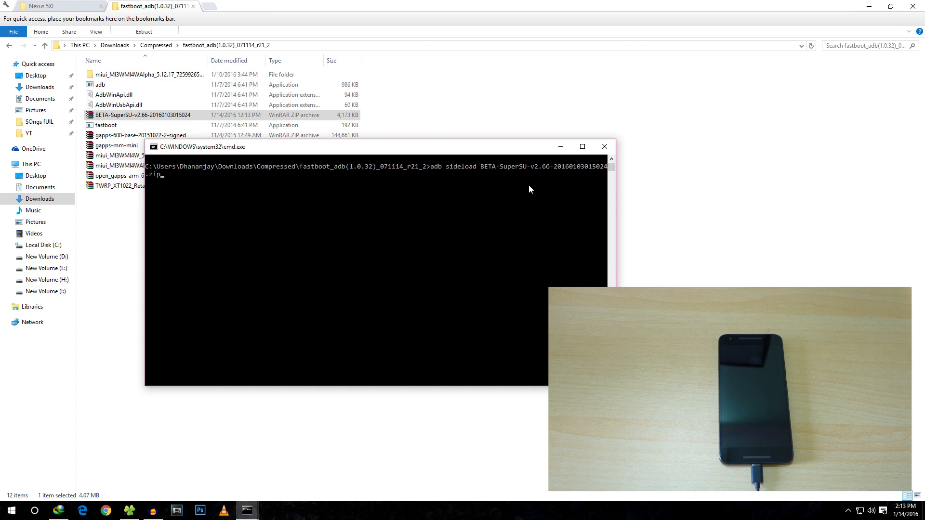
pyautogui.press('Return')
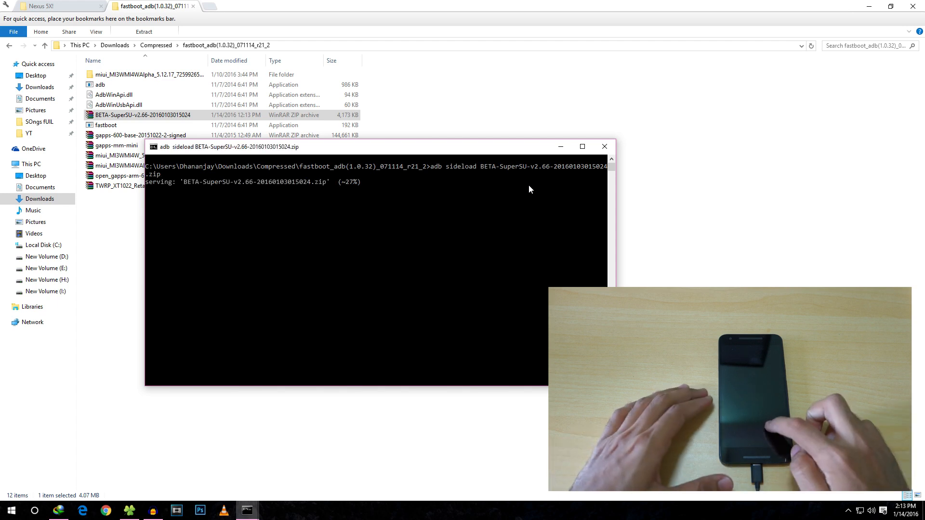